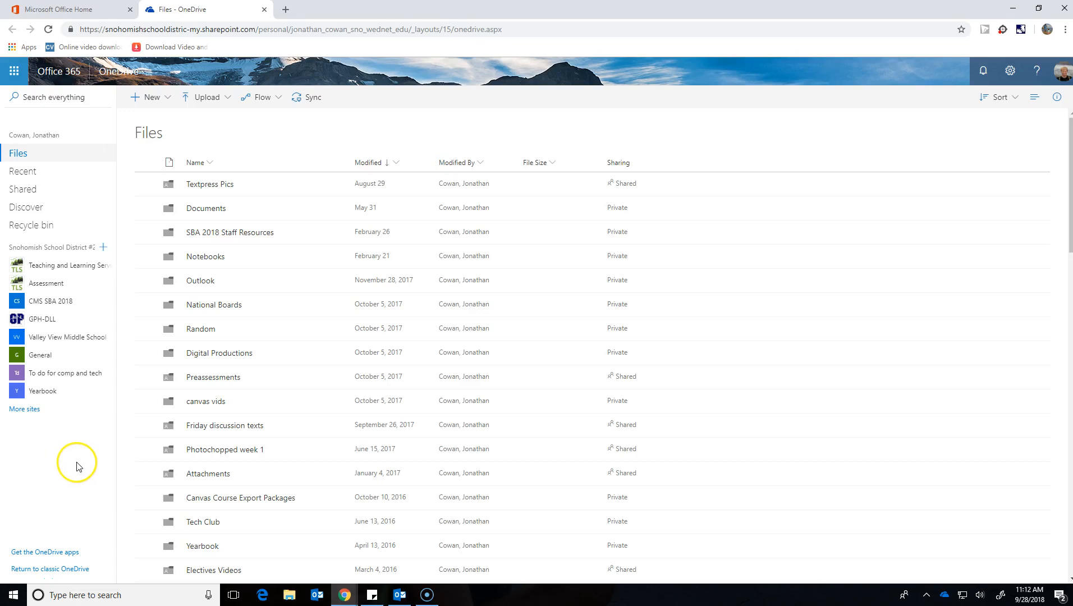
mouse_move(75, 470)
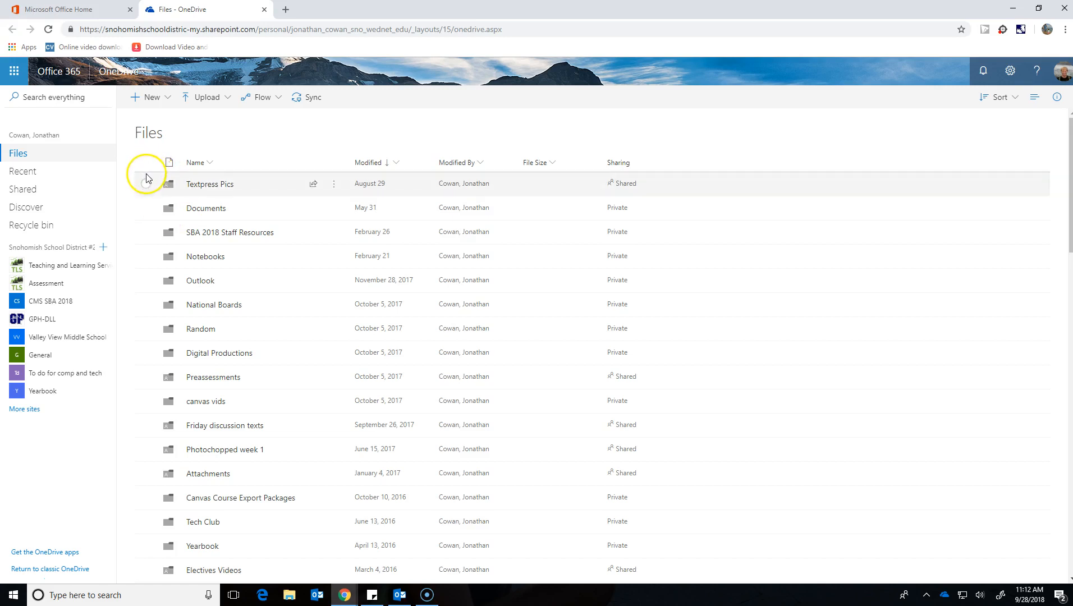
mouse_move(156, 217)
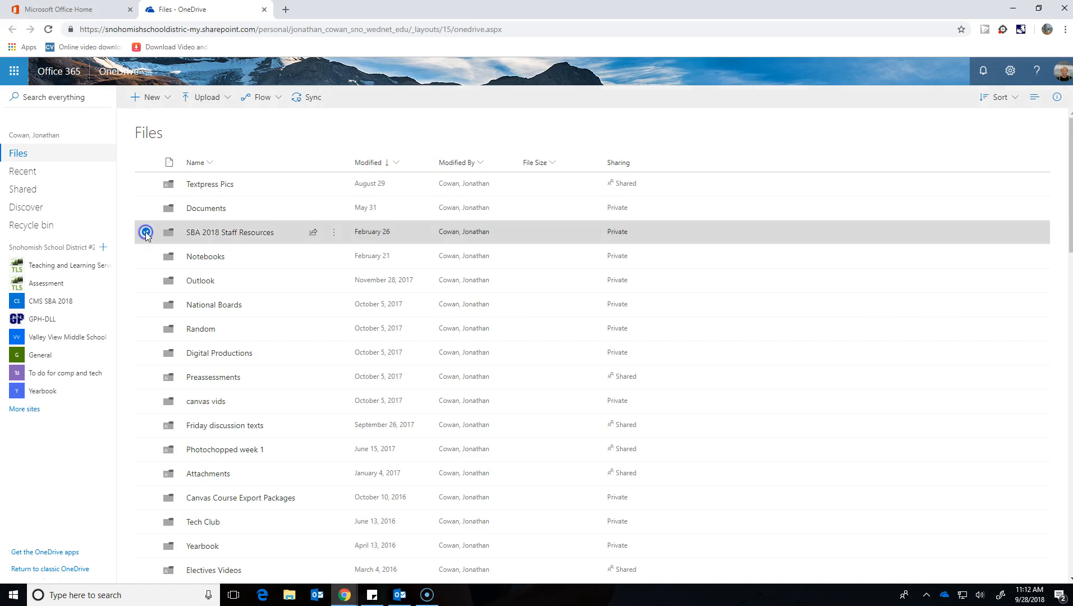
Share the SBA 2018 Staff Resources folder and copy its link.
left_click(146, 232)
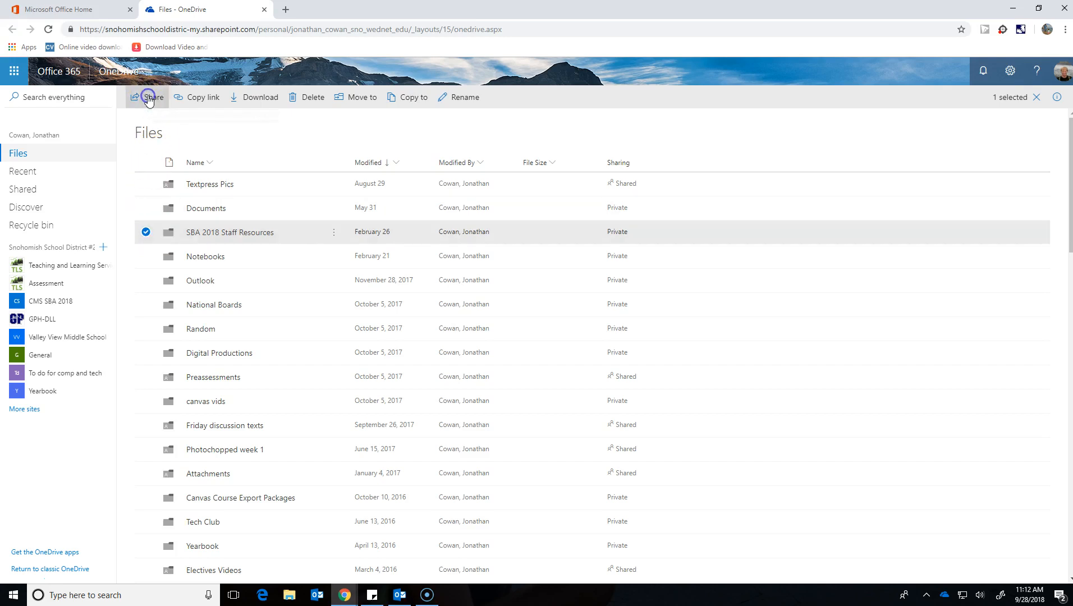
left_click(147, 96)
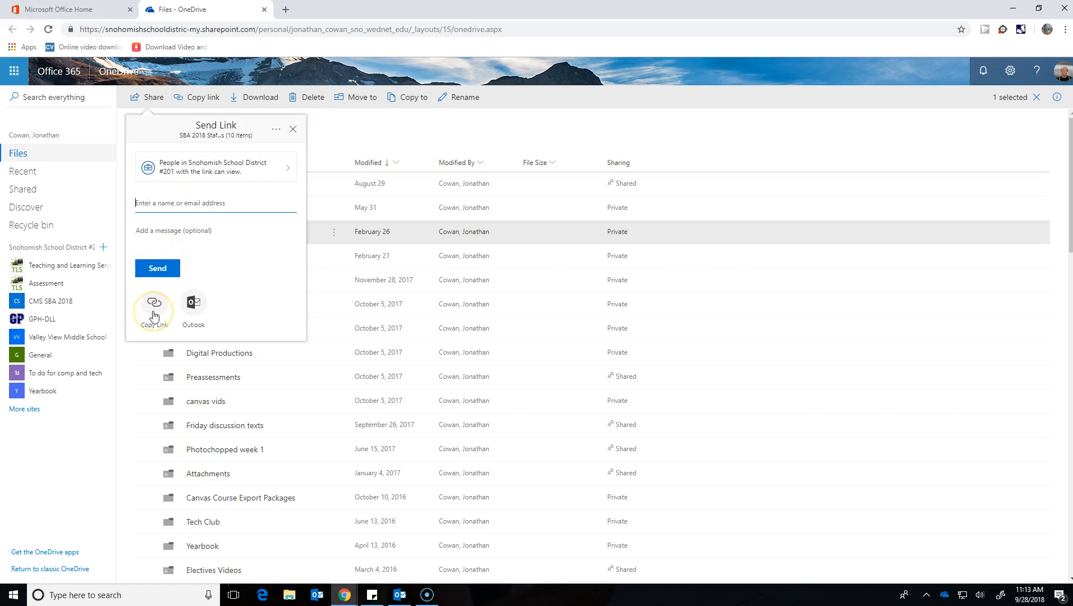
left_click(153, 308)
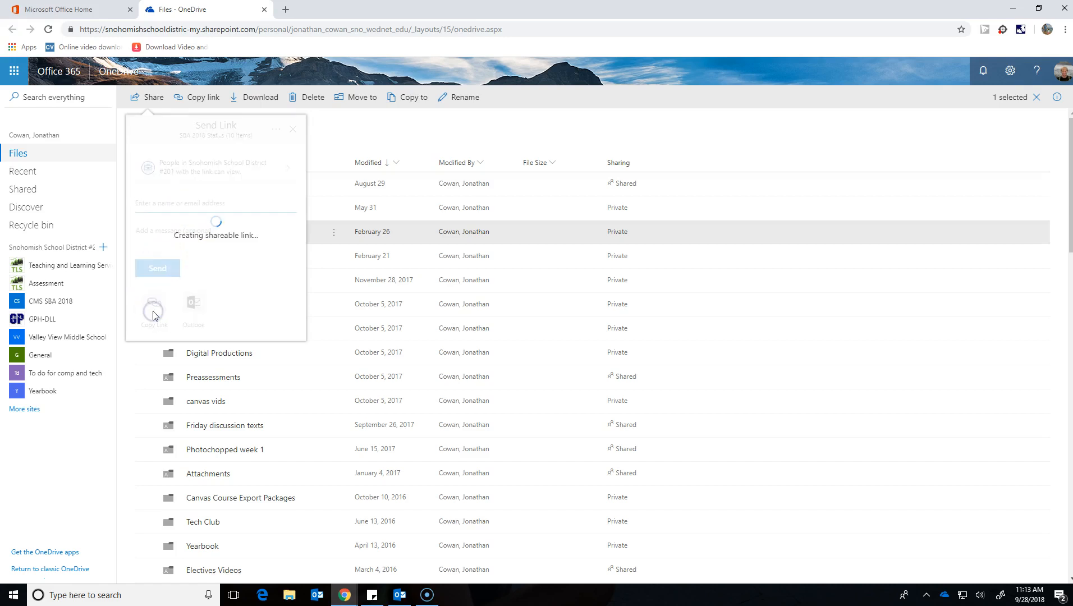
left_click(153, 312)
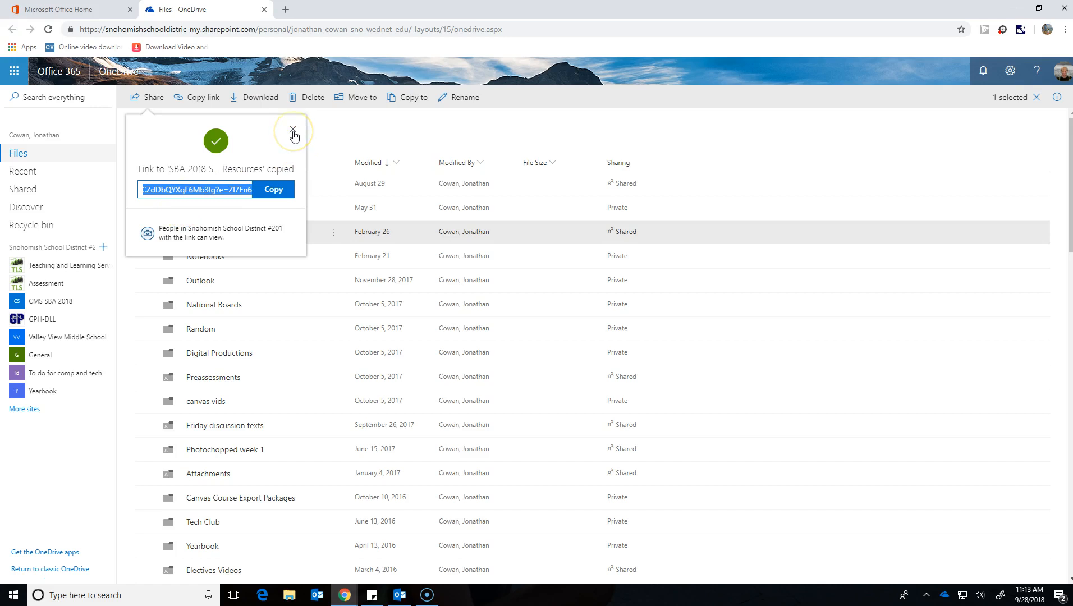
left_click(294, 131)
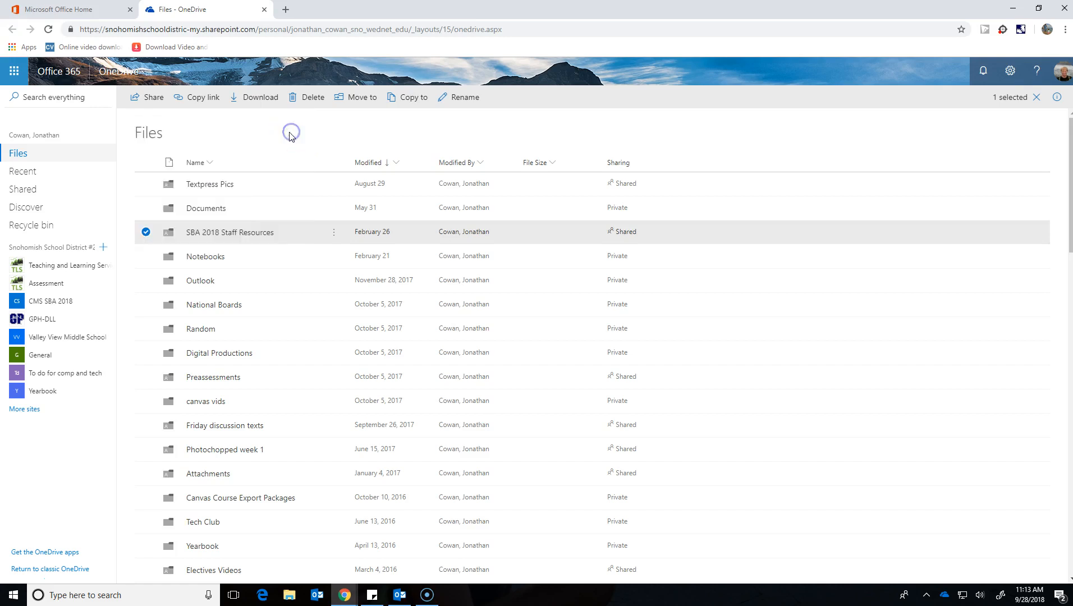
Recopy the folder link and test Allow editing, leaving district members view-only.
left_click(196, 97)
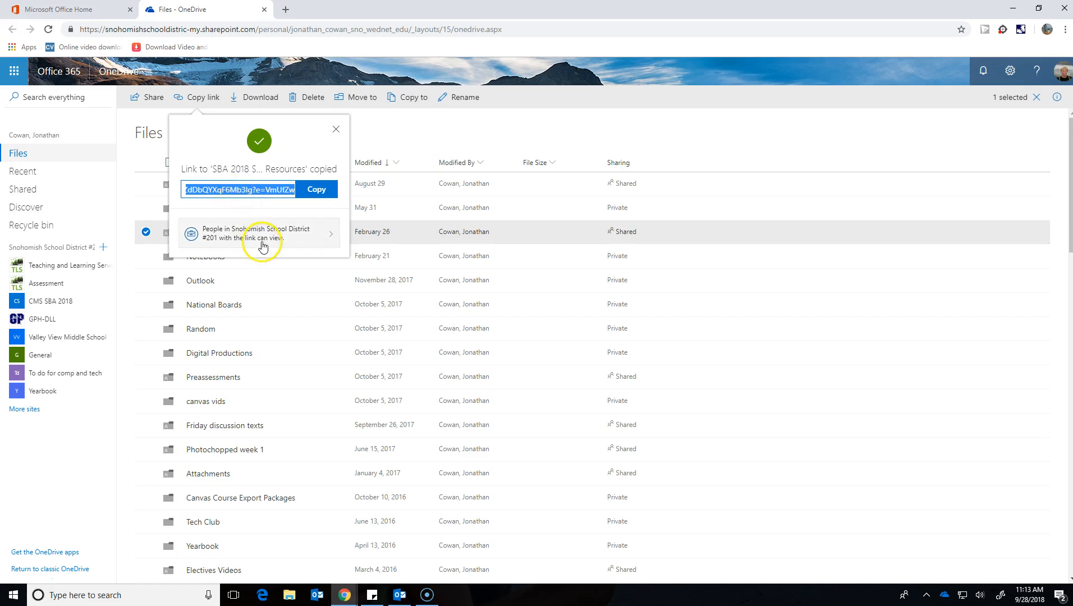
left_click(260, 232)
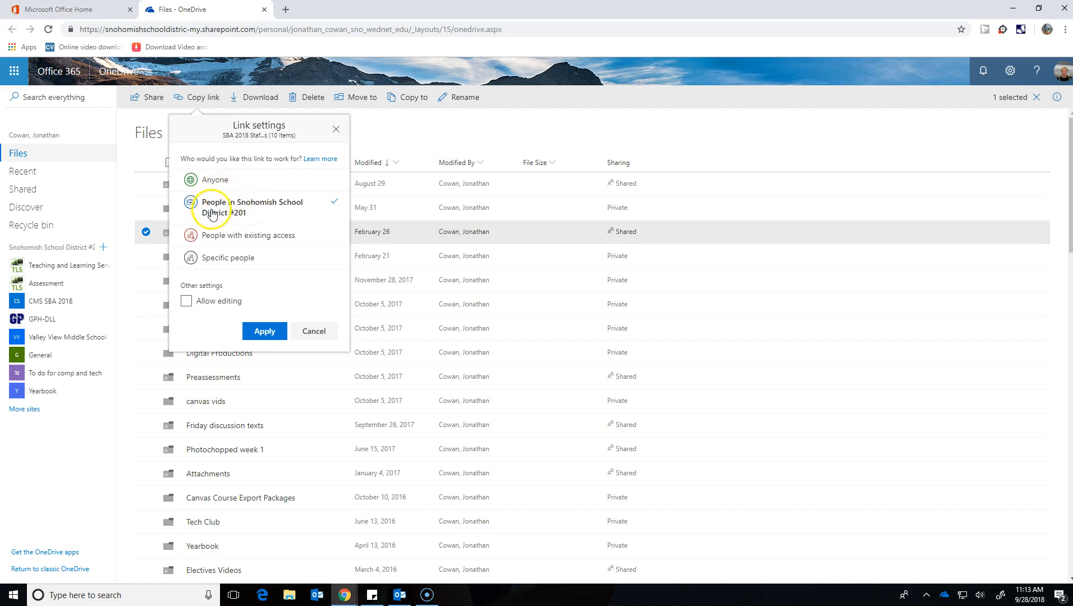
mouse_move(246, 211)
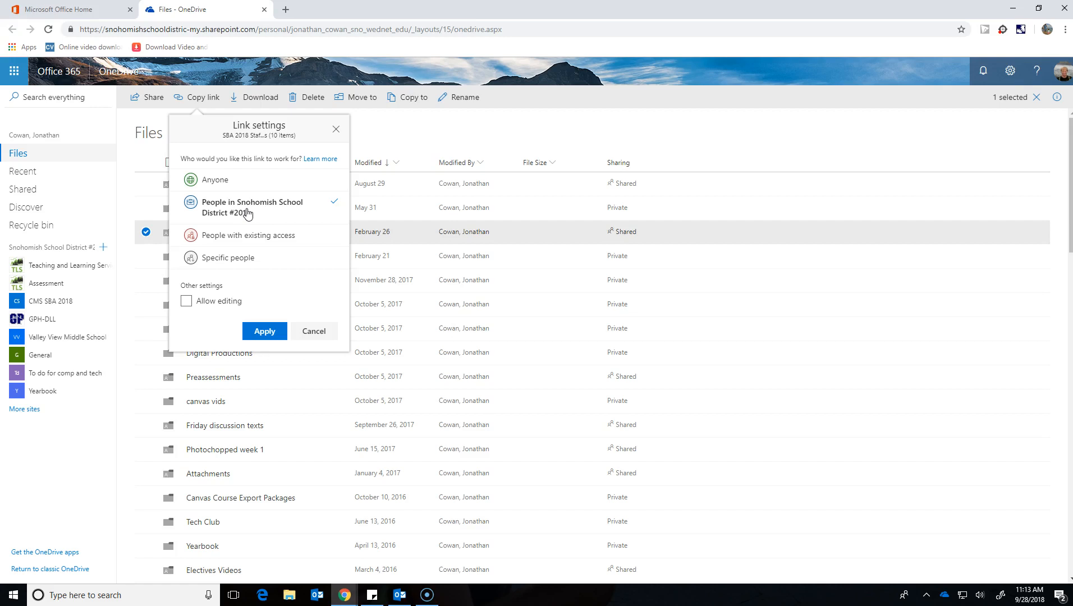
mouse_move(246, 214)
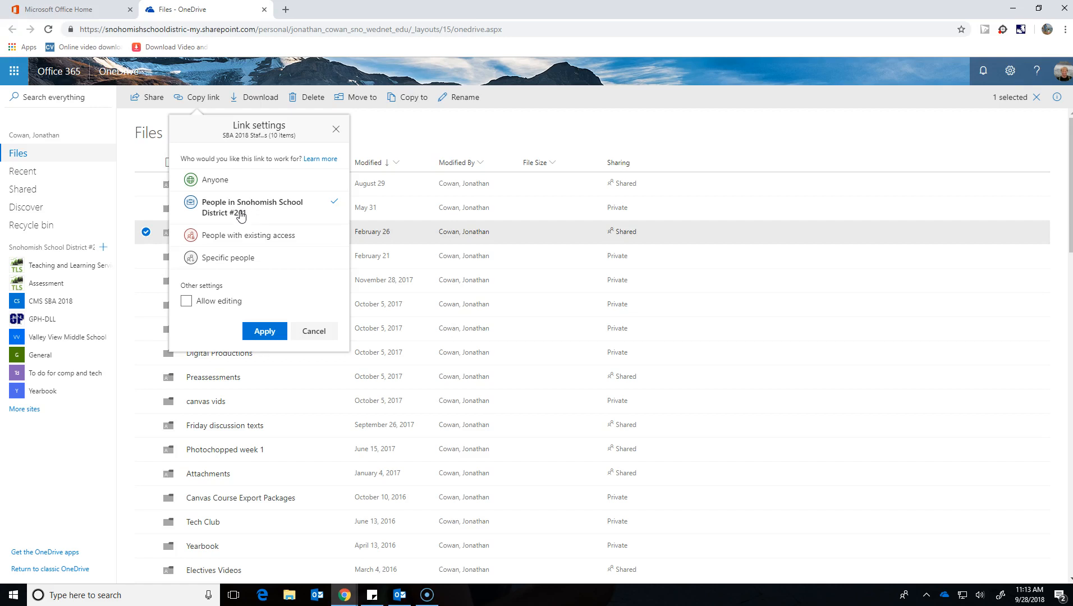
mouse_move(239, 241)
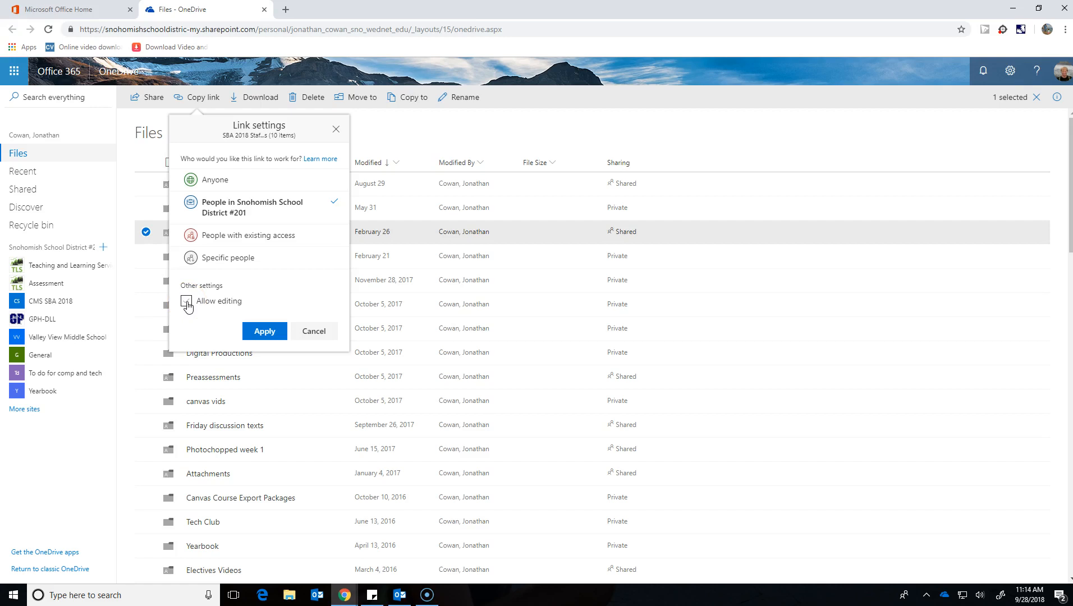
left_click(185, 301)
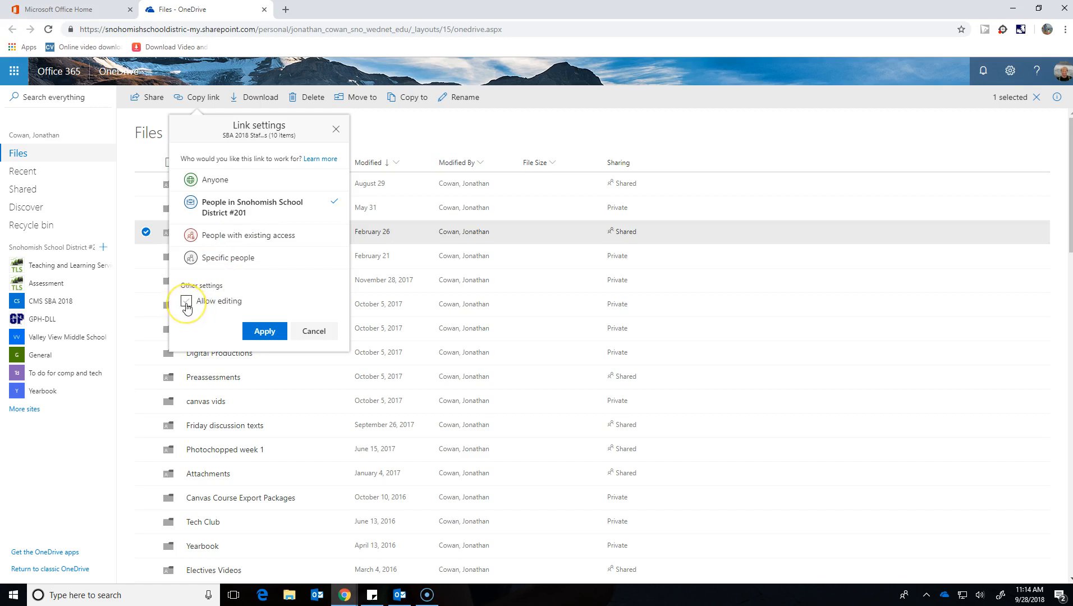
left_click(313, 331)
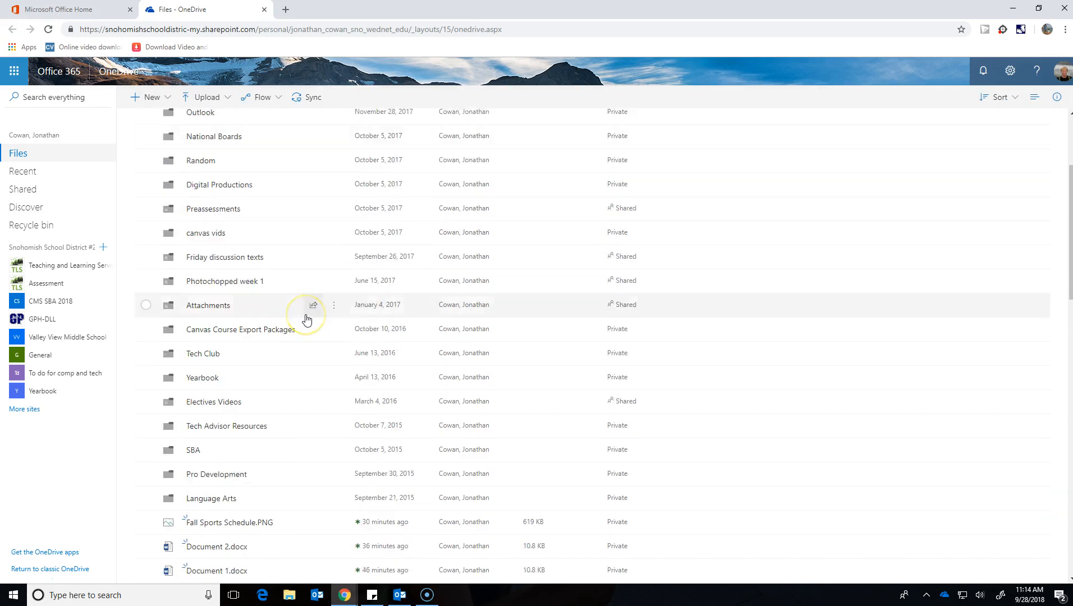
Scroll the Files list past the folders down to Document 1.docx.
scroll("down", 3)
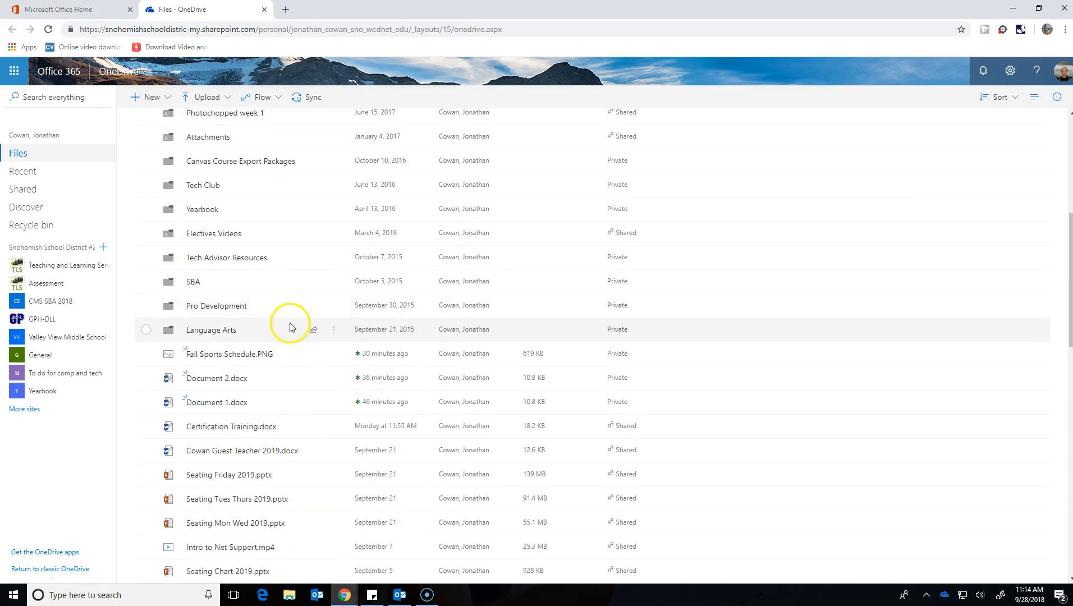
scroll("down", 3)
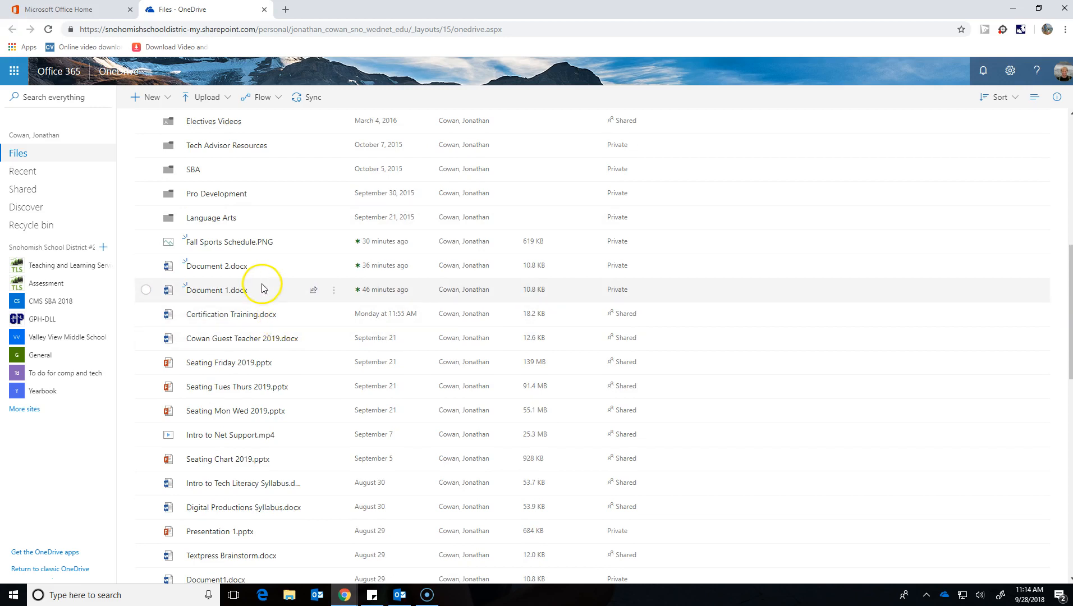
mouse_move(267, 284)
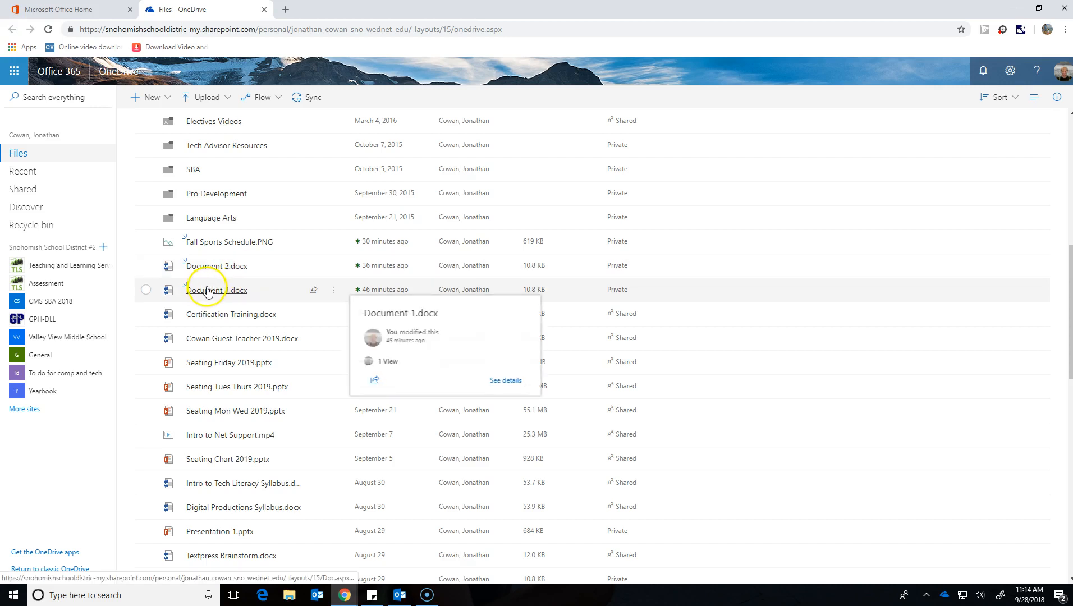
Open Document 1.docx in Word Online and rename it 'Essay'.
left_click(216, 289)
type("E")
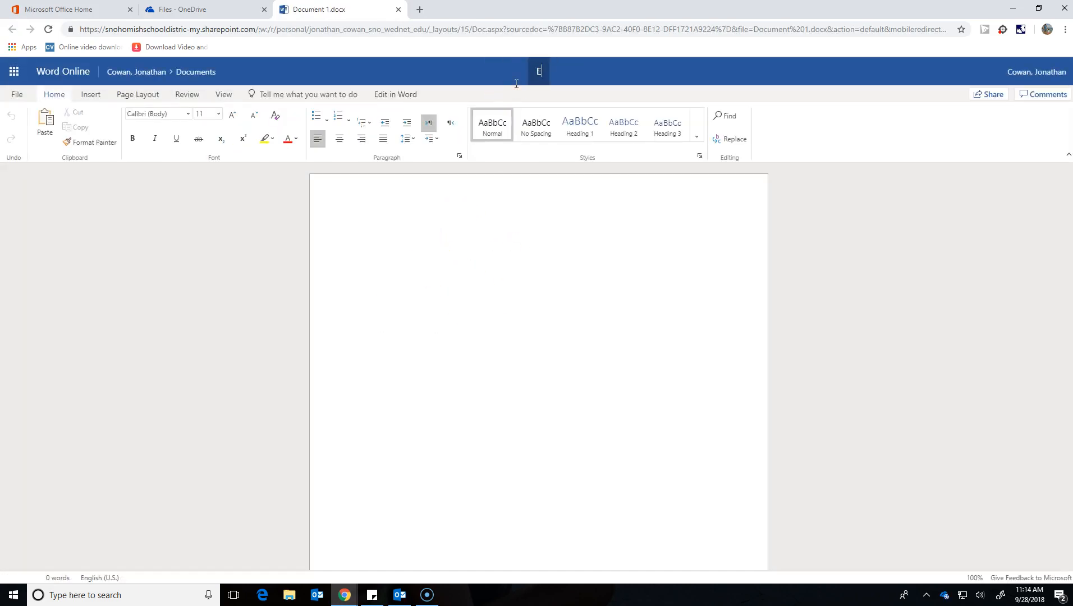
type("say")
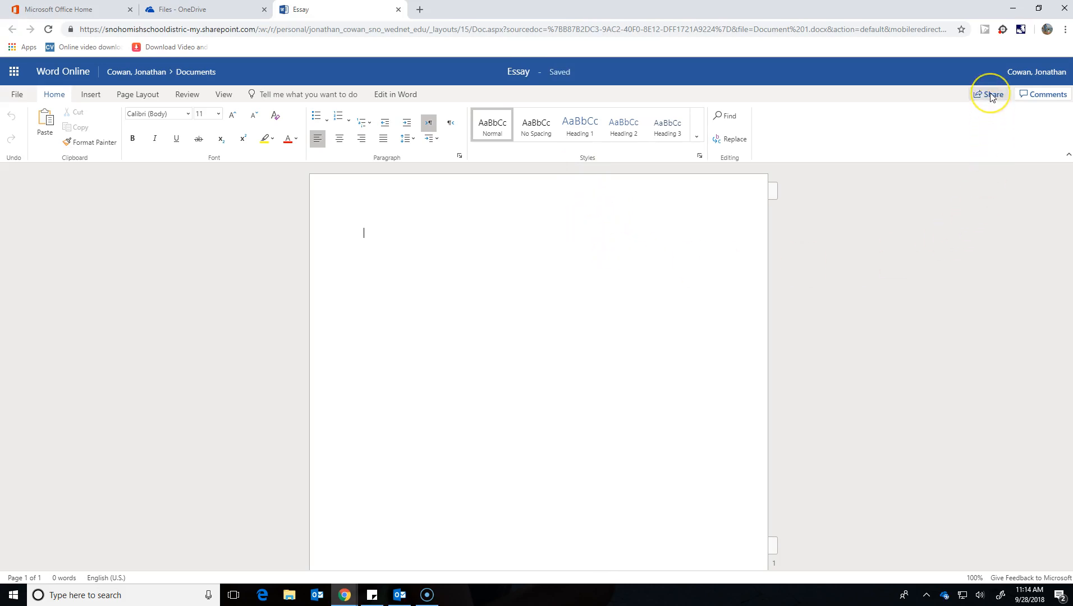
View Essay's sharing options, an organization view-only link, then close the panel.
left_click(989, 94)
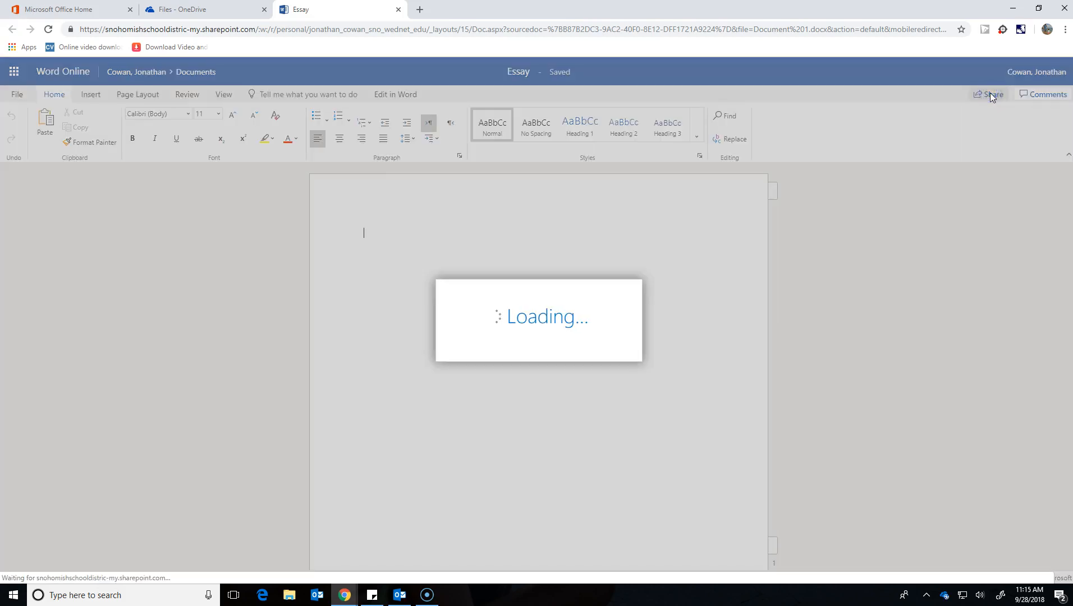
left_click(988, 94)
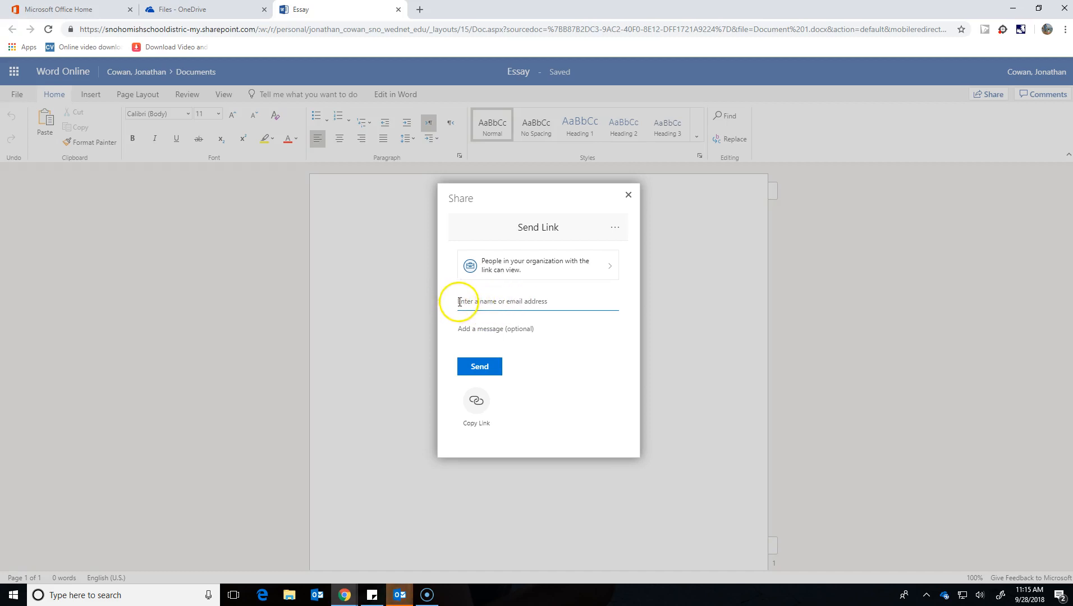
mouse_move(515, 301)
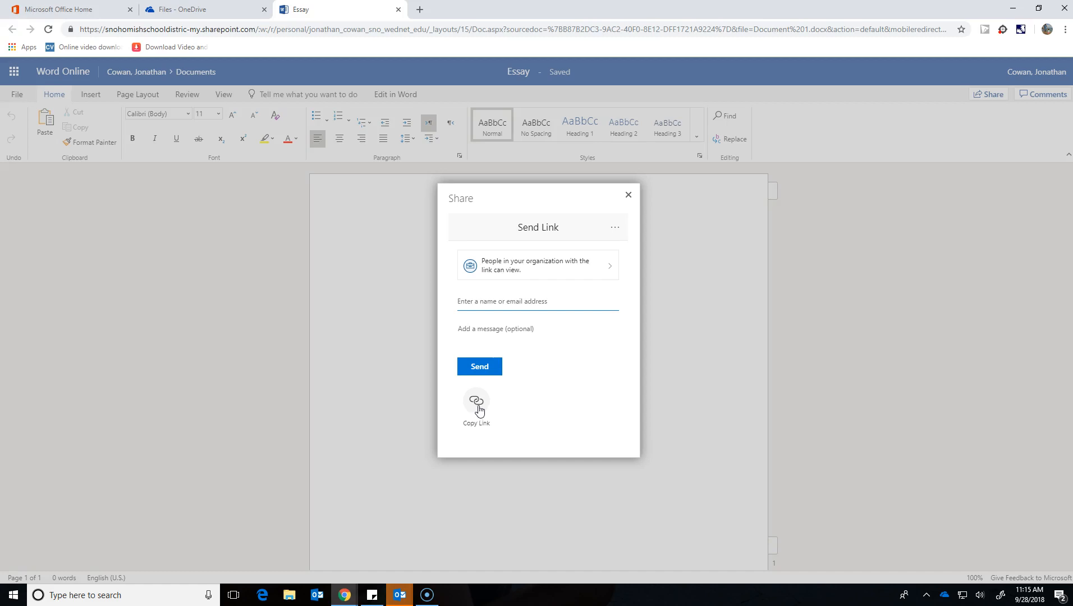
left_click(627, 194)
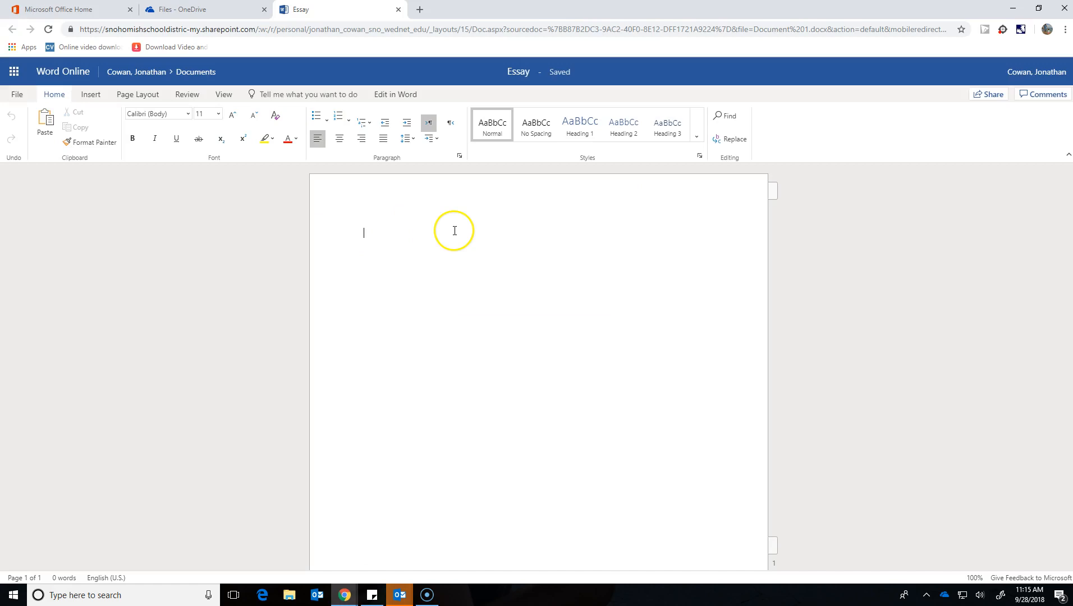
mouse_move(462, 246)
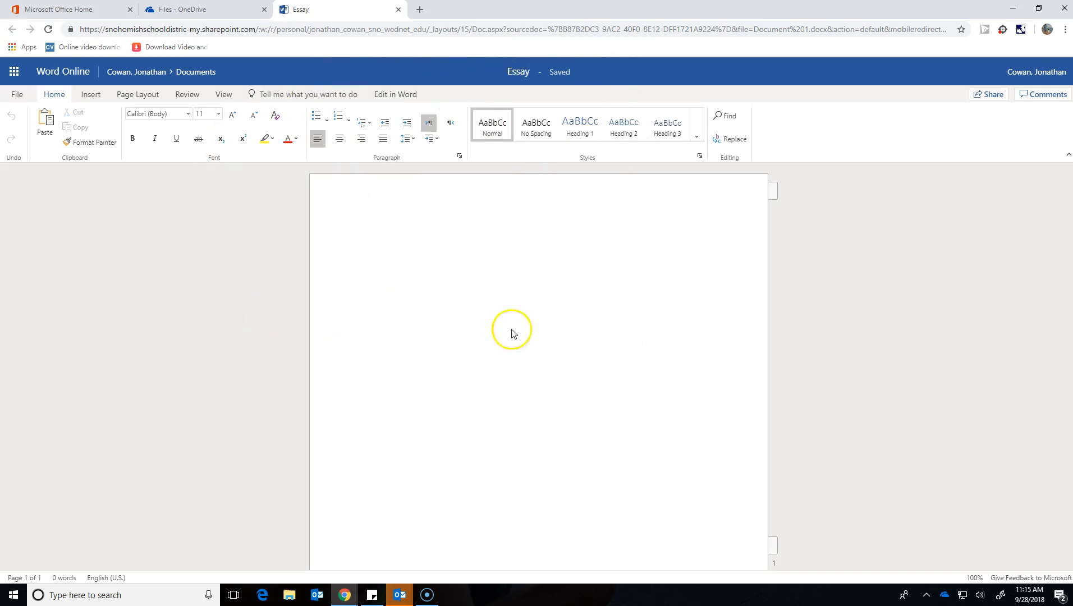
mouse_move(527, 302)
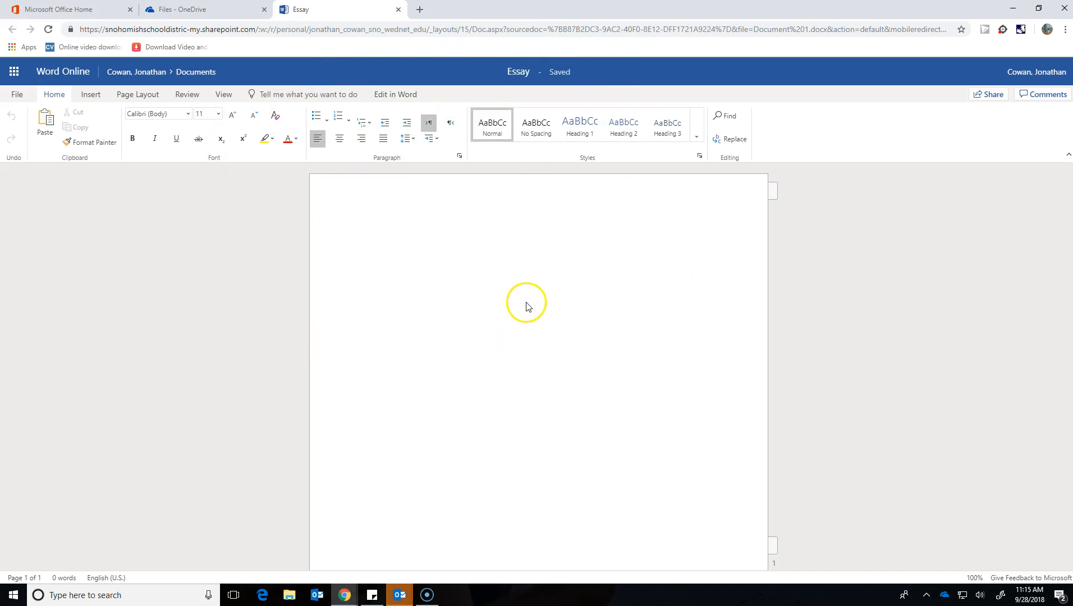
mouse_move(380, 253)
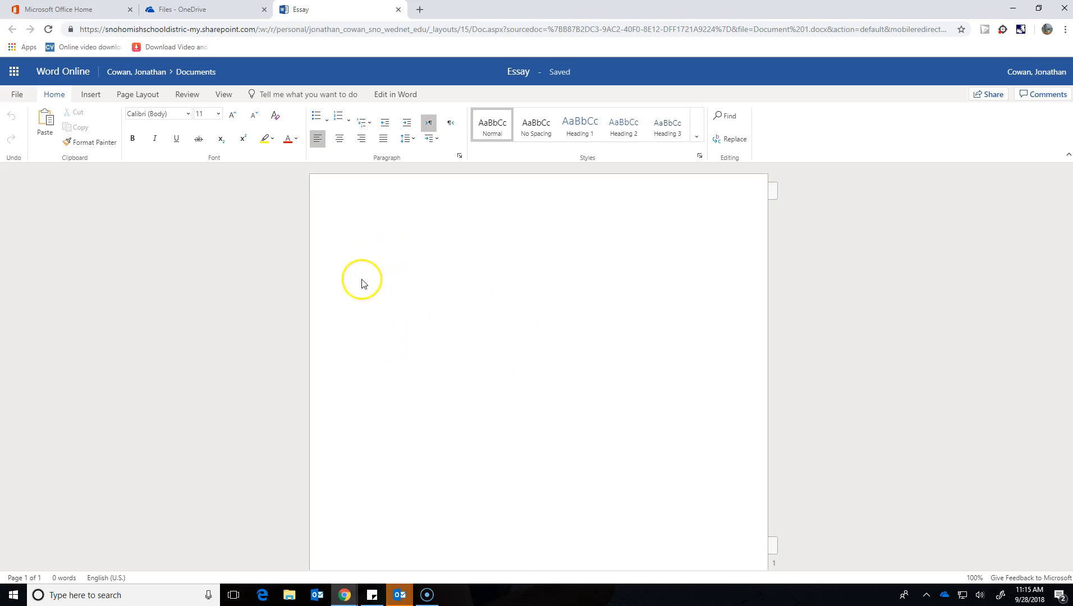
mouse_move(467, 243)
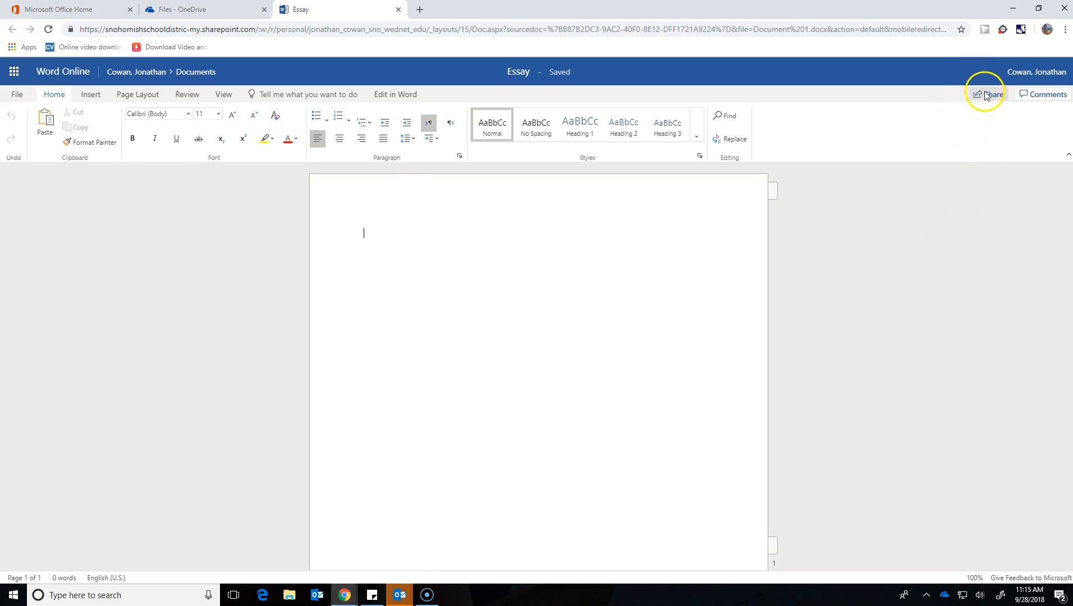
left_click(988, 93)
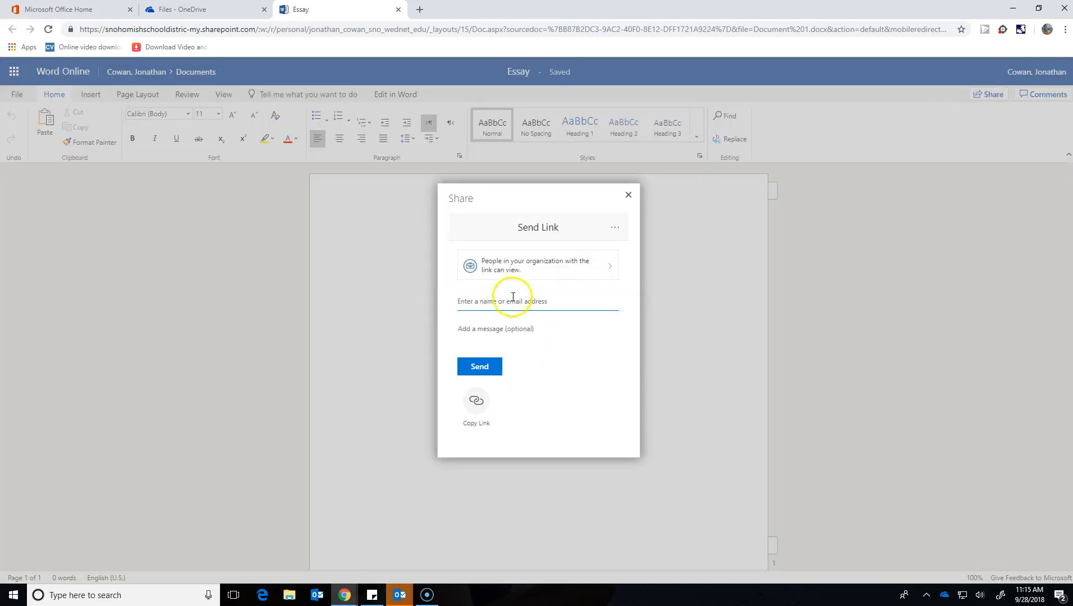
left_click(537, 265)
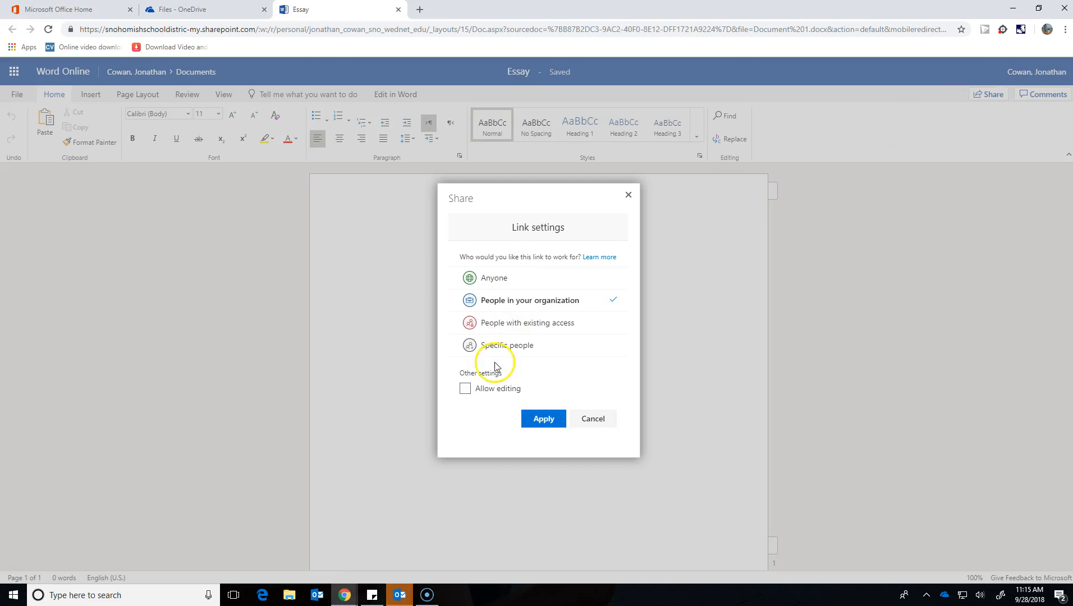
left_click(465, 388)
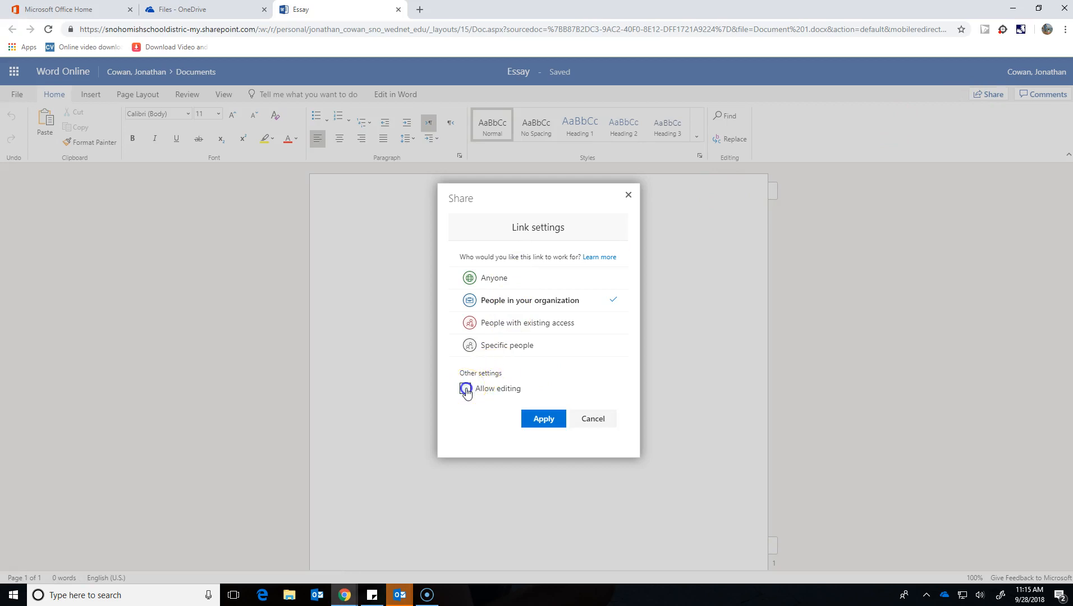
left_click(464, 389)
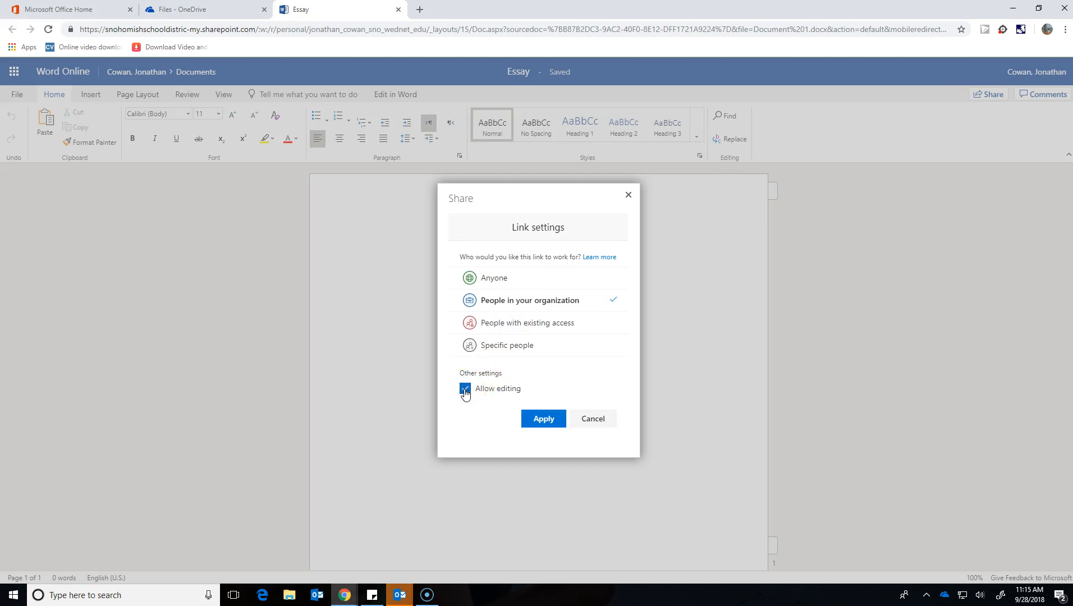
left_click(464, 388)
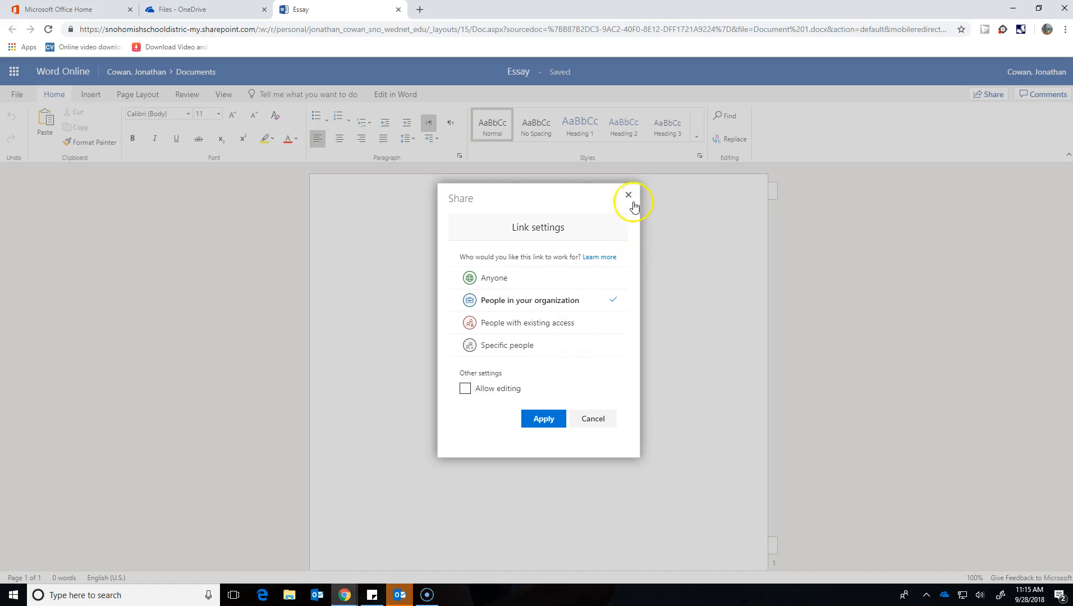
left_click(626, 194)
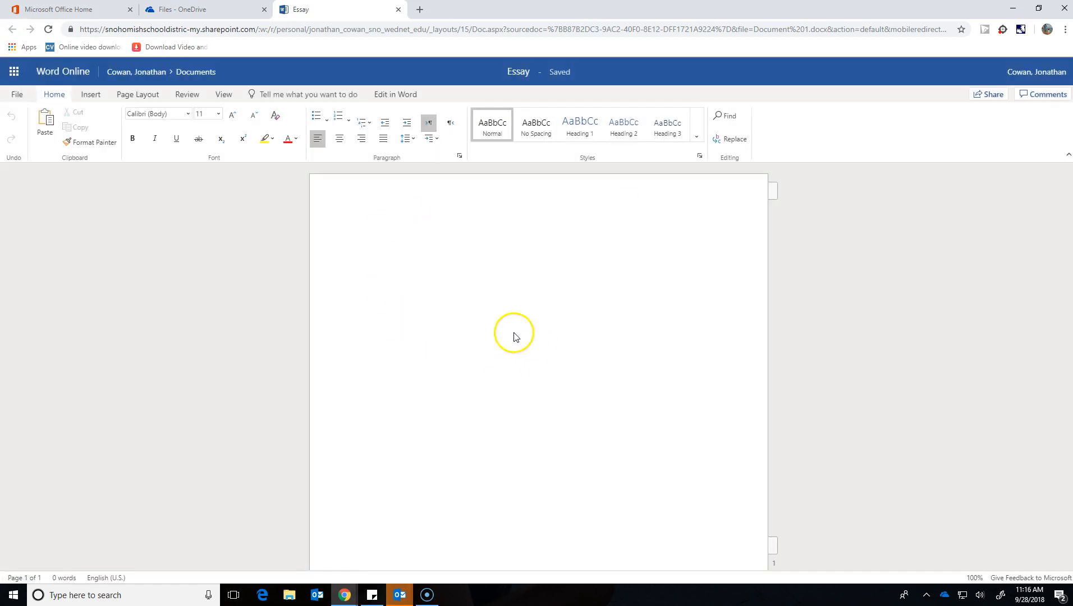
mouse_move(526, 334)
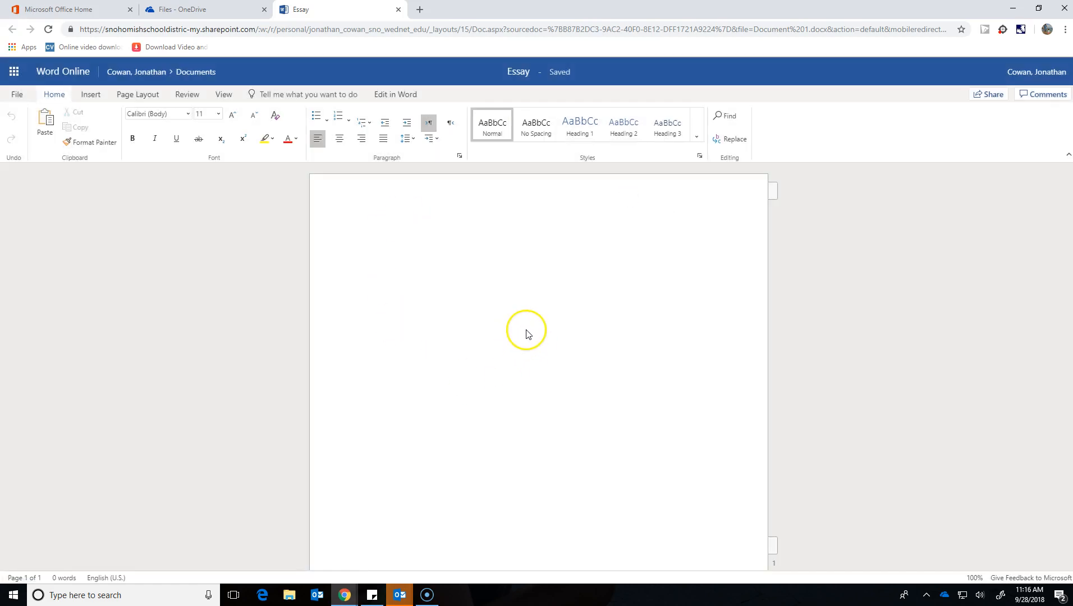
mouse_move(506, 335)
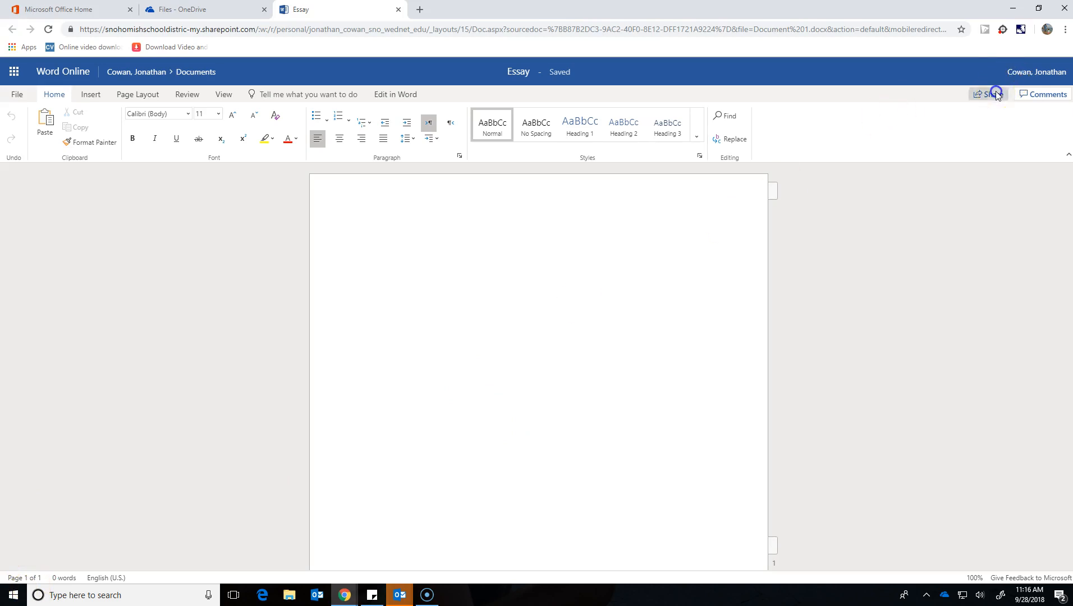
Copy a view-only organization link to Essay and reopen the Share panel.
left_click(988, 94)
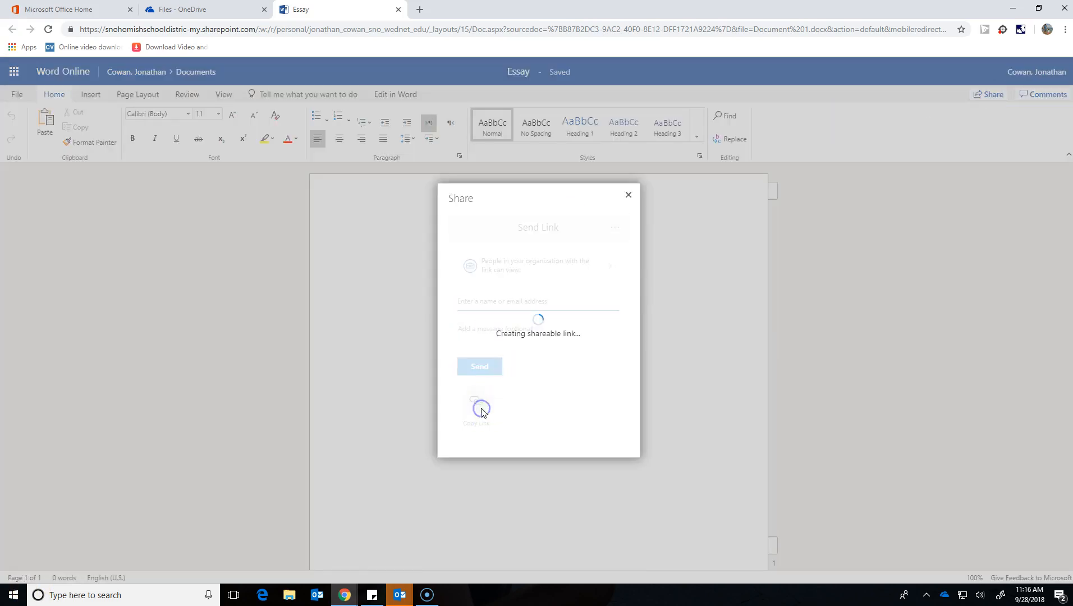
left_click(479, 406)
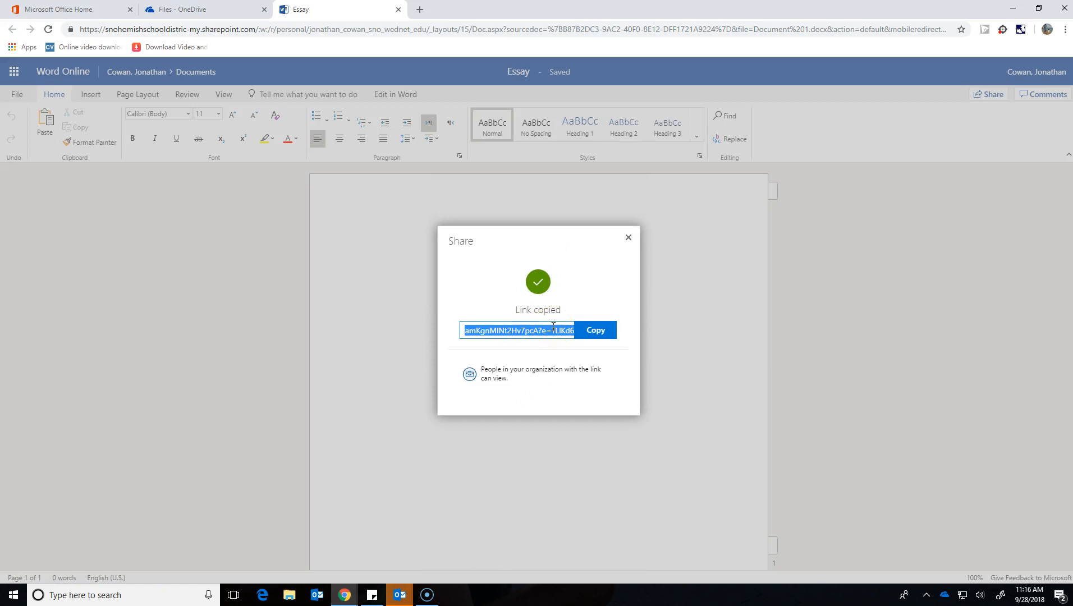
mouse_move(669, 235)
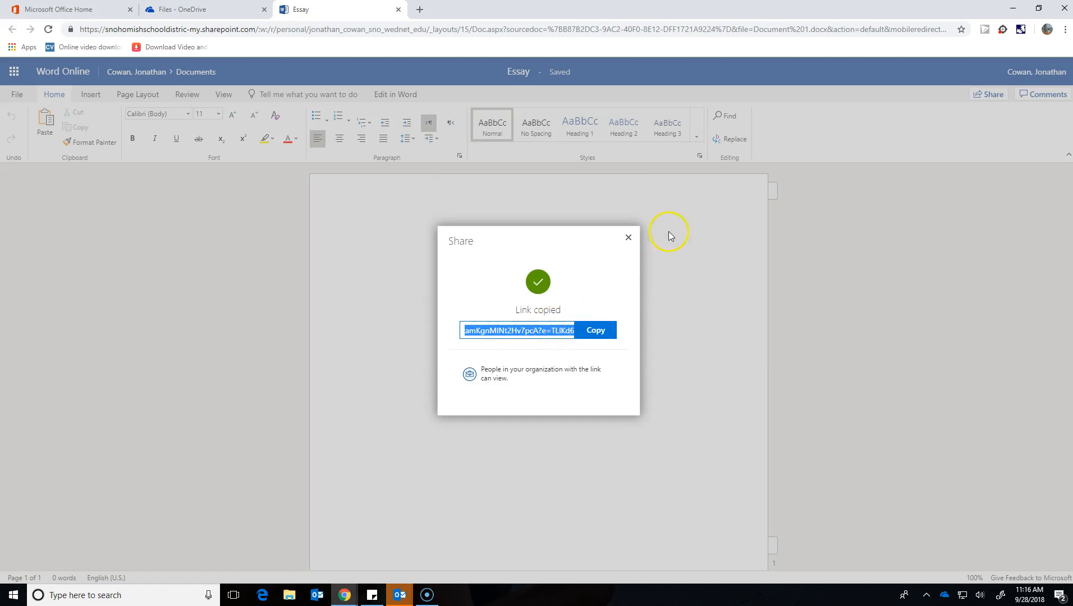
mouse_move(574, 285)
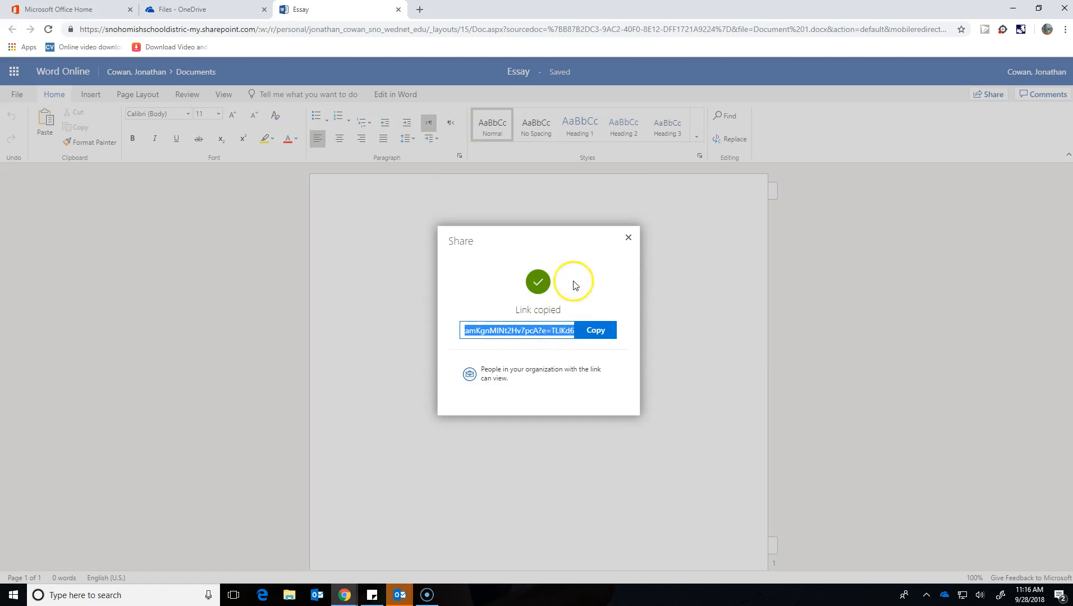
left_click(627, 237)
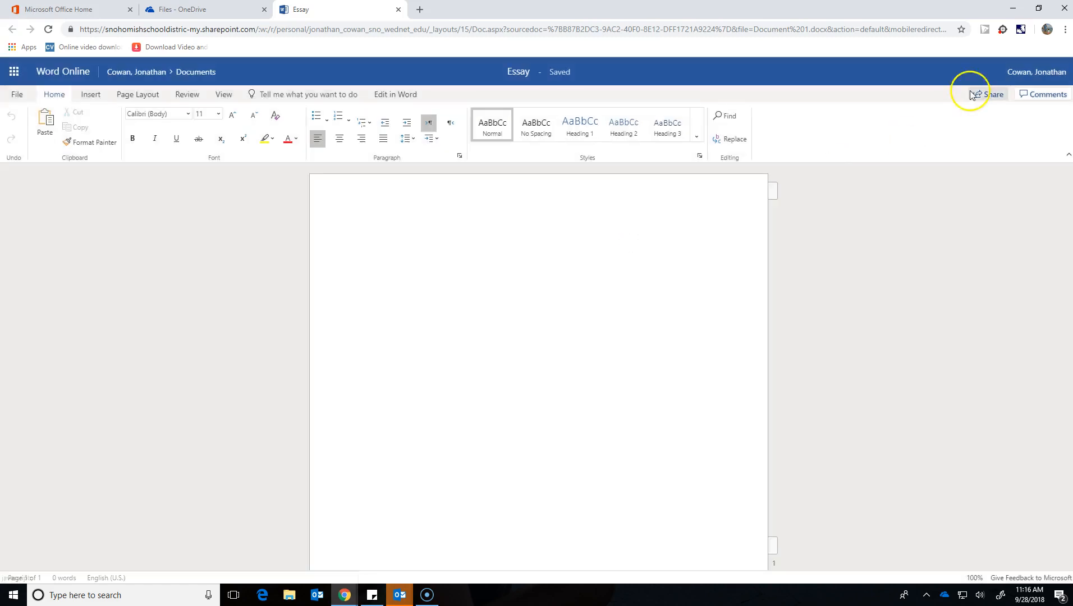
left_click(992, 94)
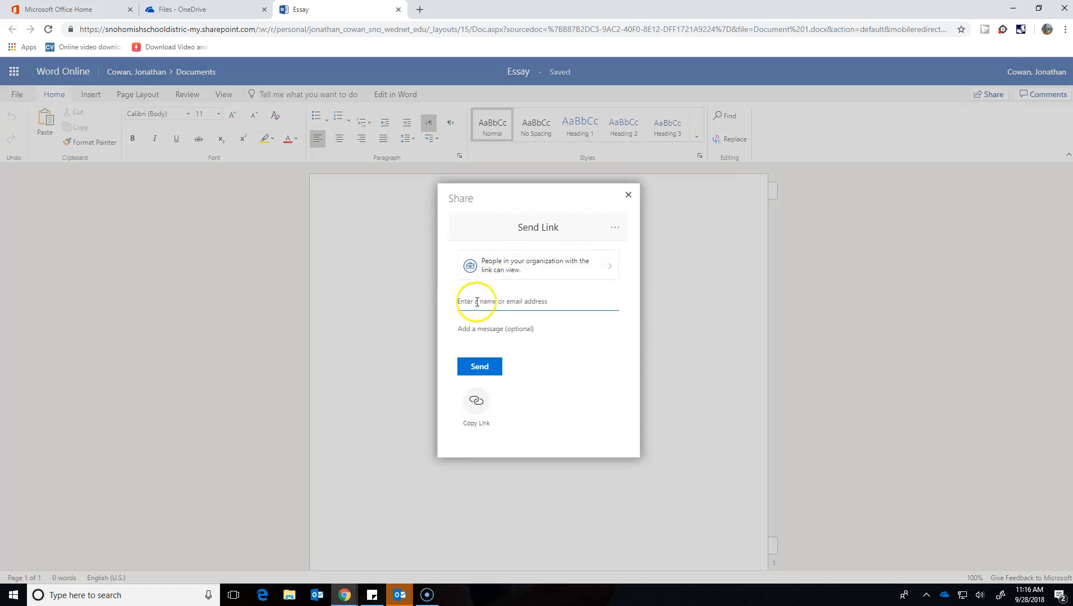